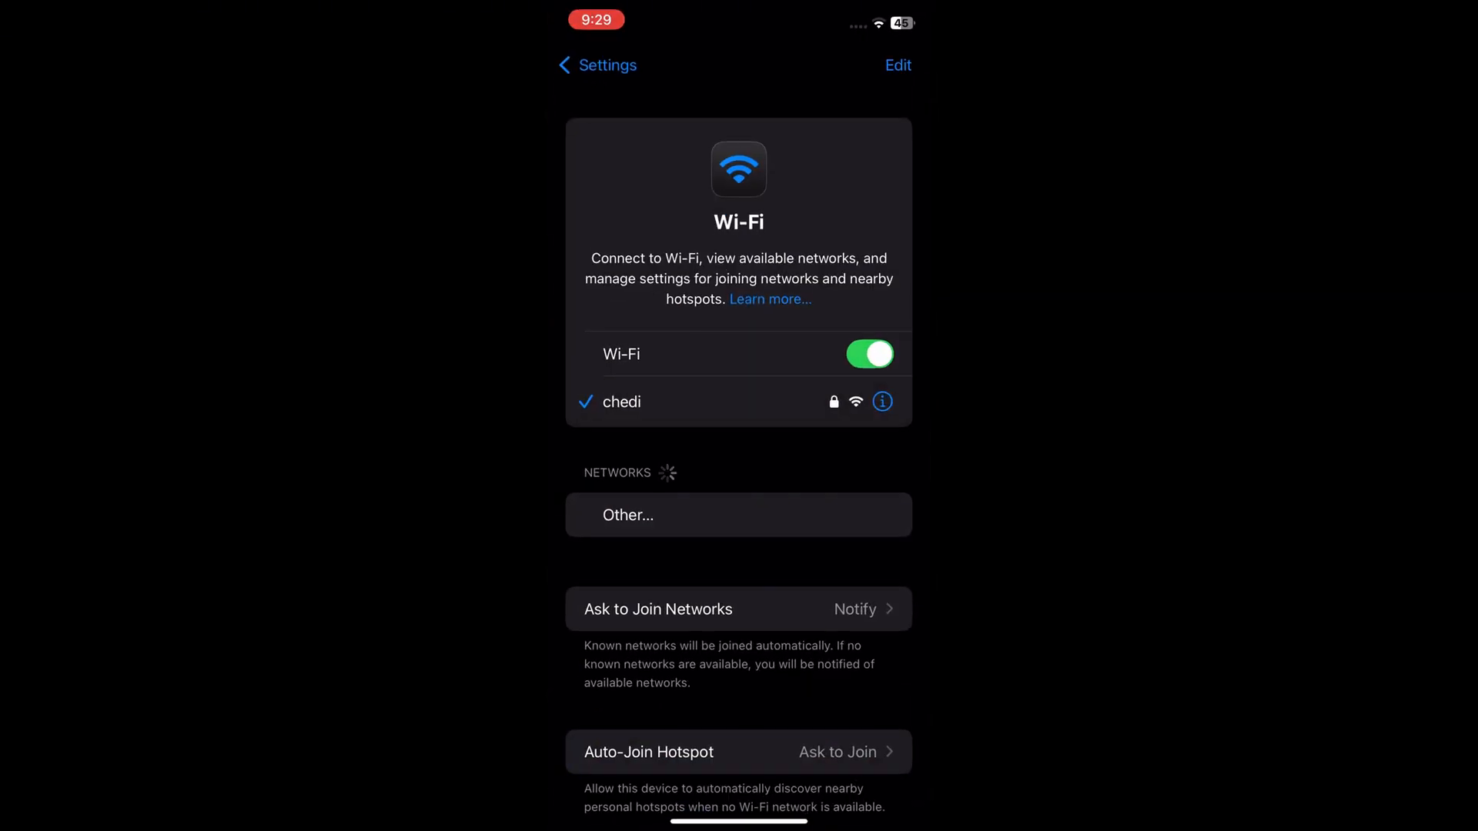
# - Return to the main Settings list into General, then bring up the App Store Search screen
pyautogui.click(597, 65)
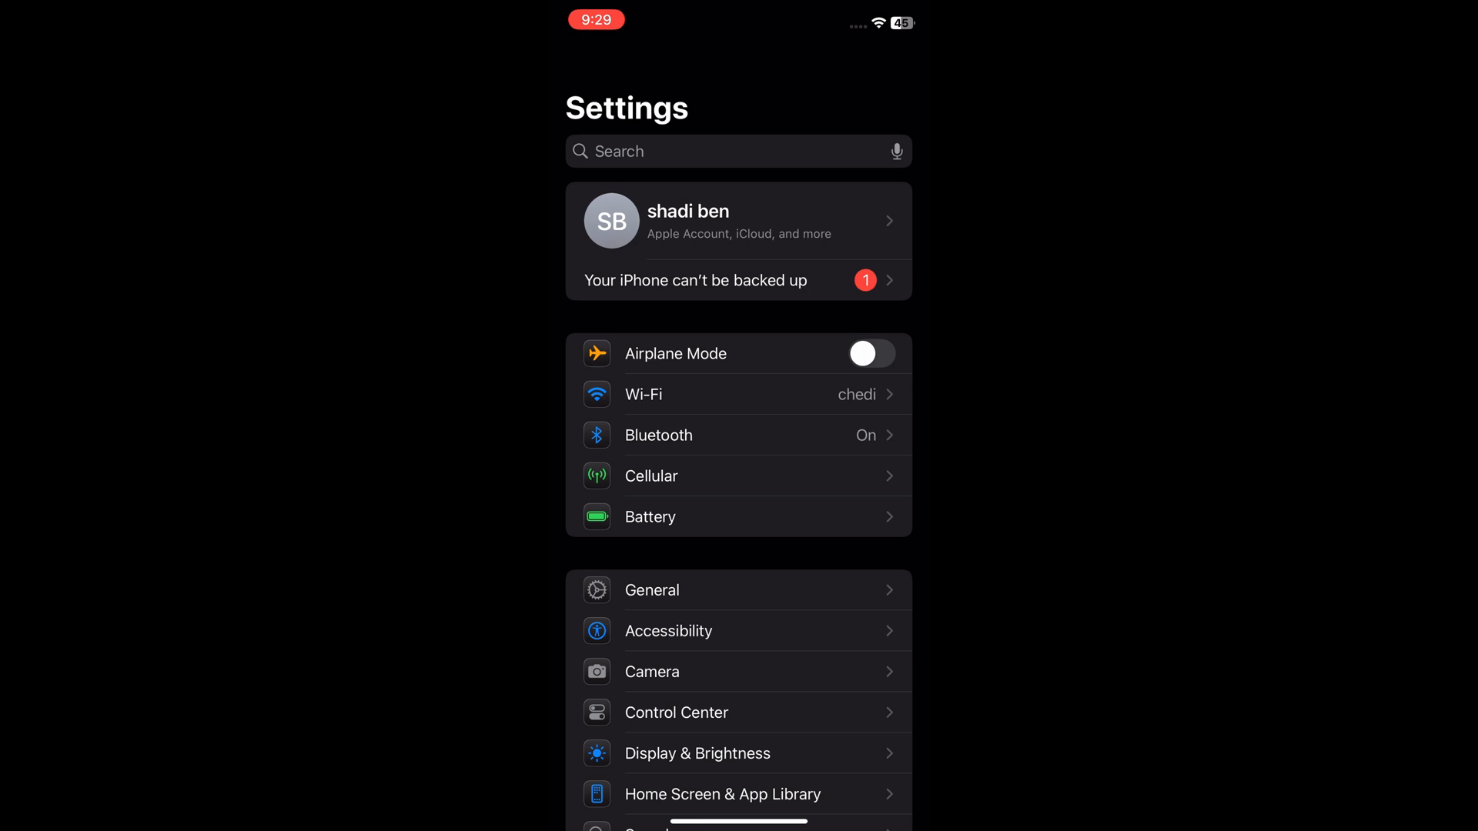
pyautogui.click(652, 591)
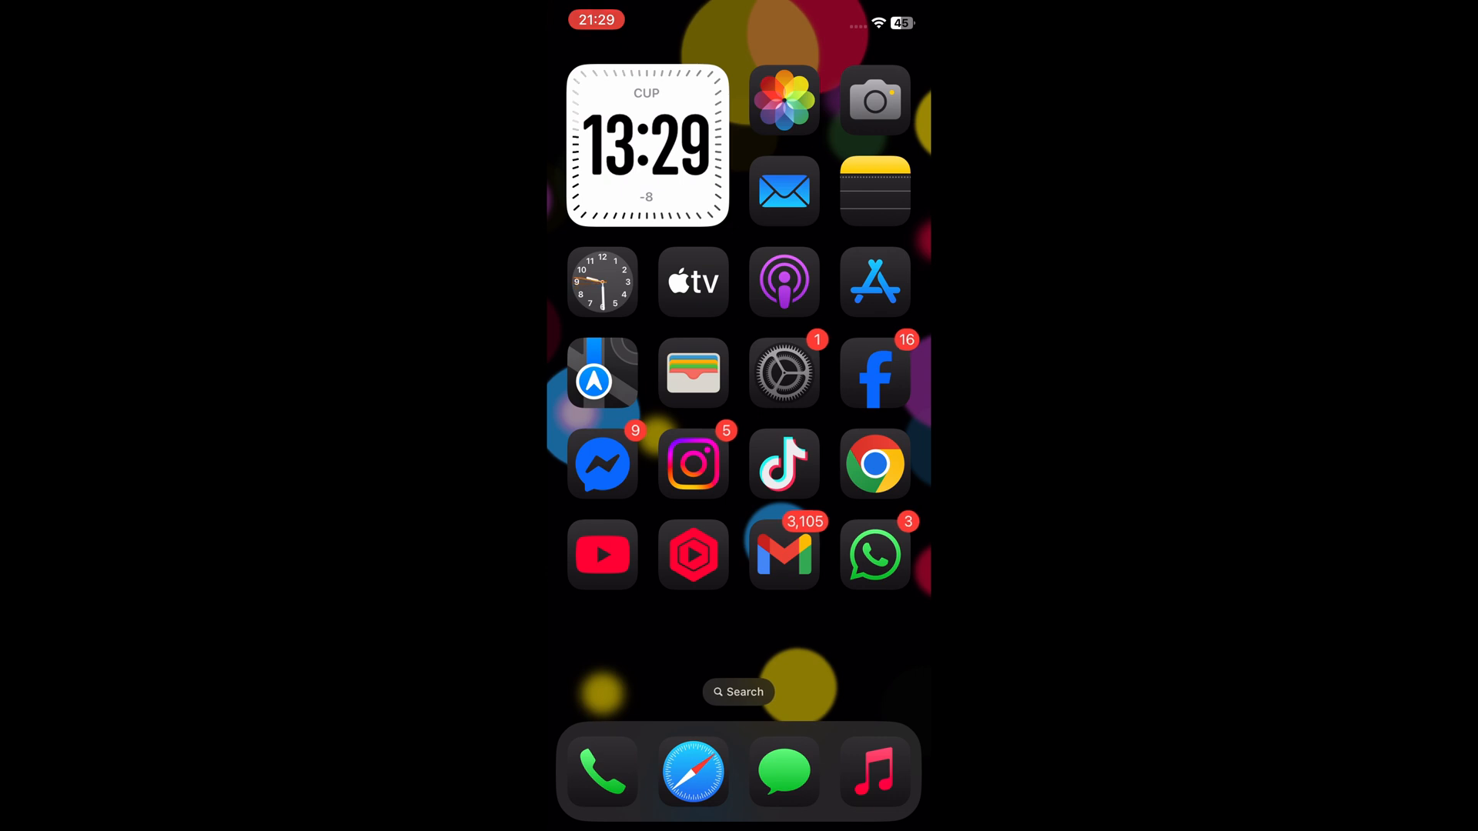
pyautogui.click(873, 281)
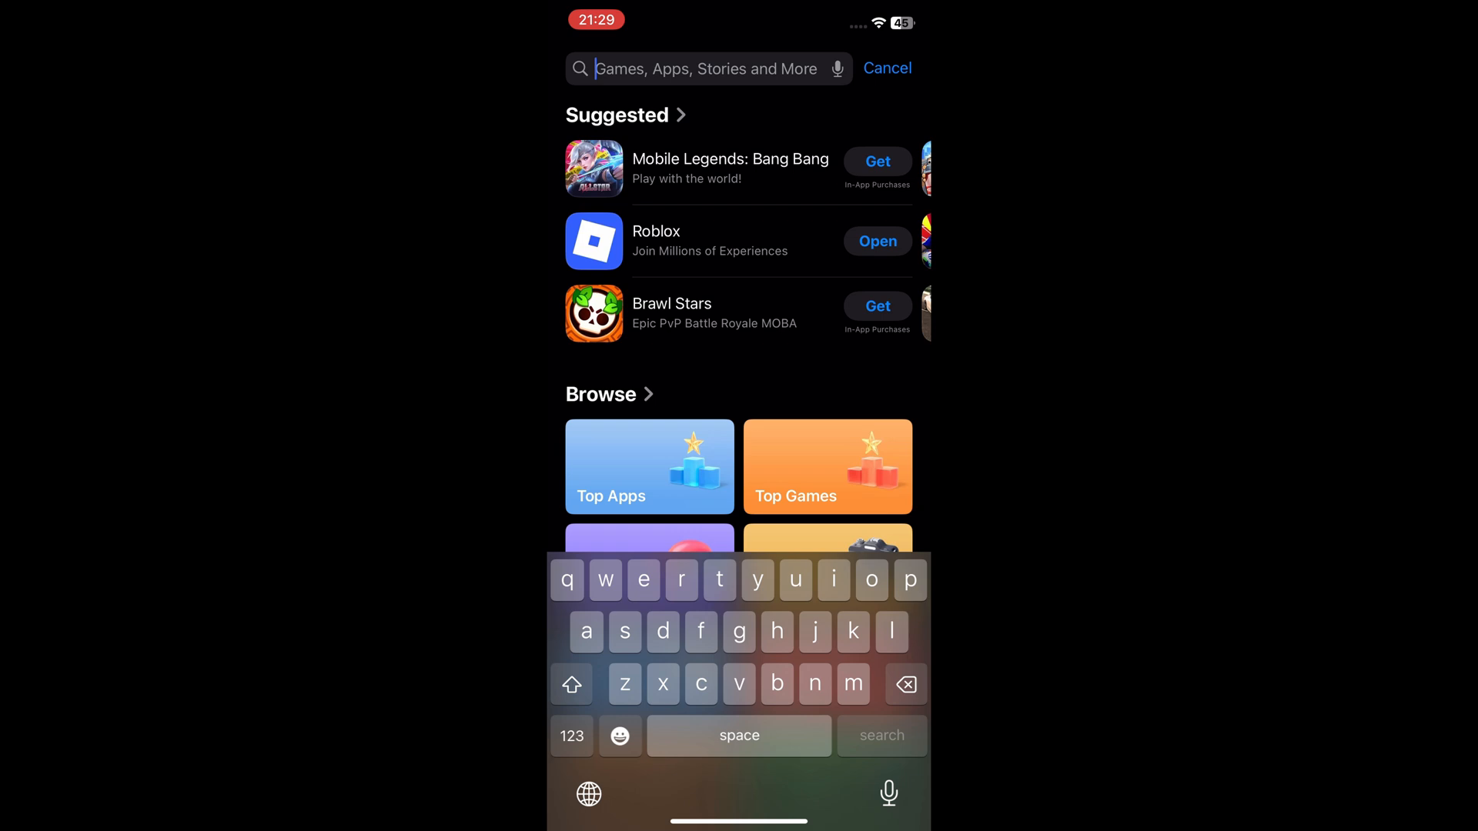